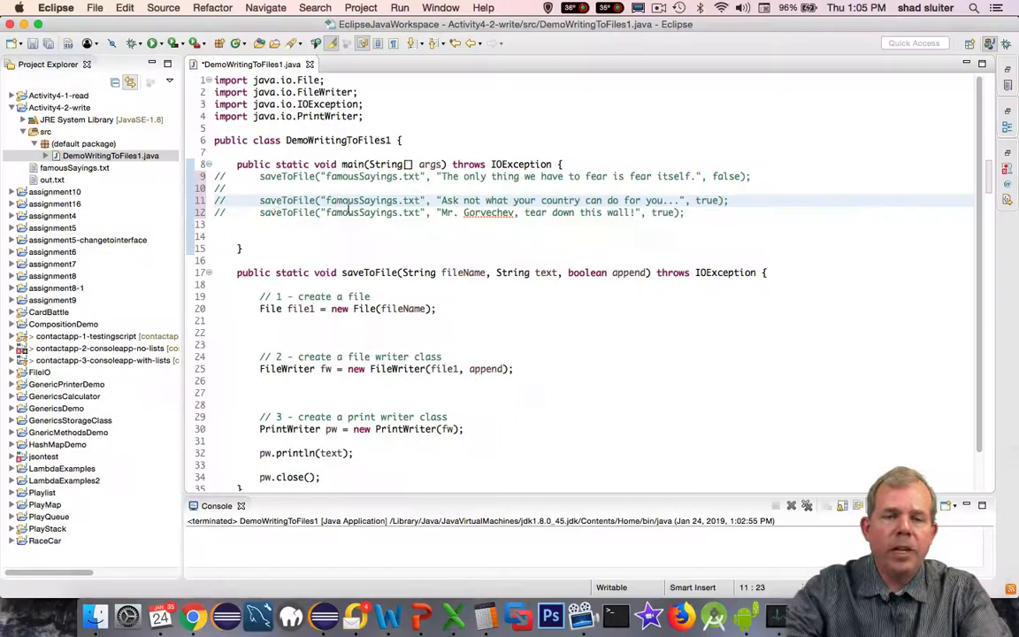
- Add blank lines in main below the commented-out saveToFile calls, then select src
{"action": "left_click", "coordinate": [255, 233]}
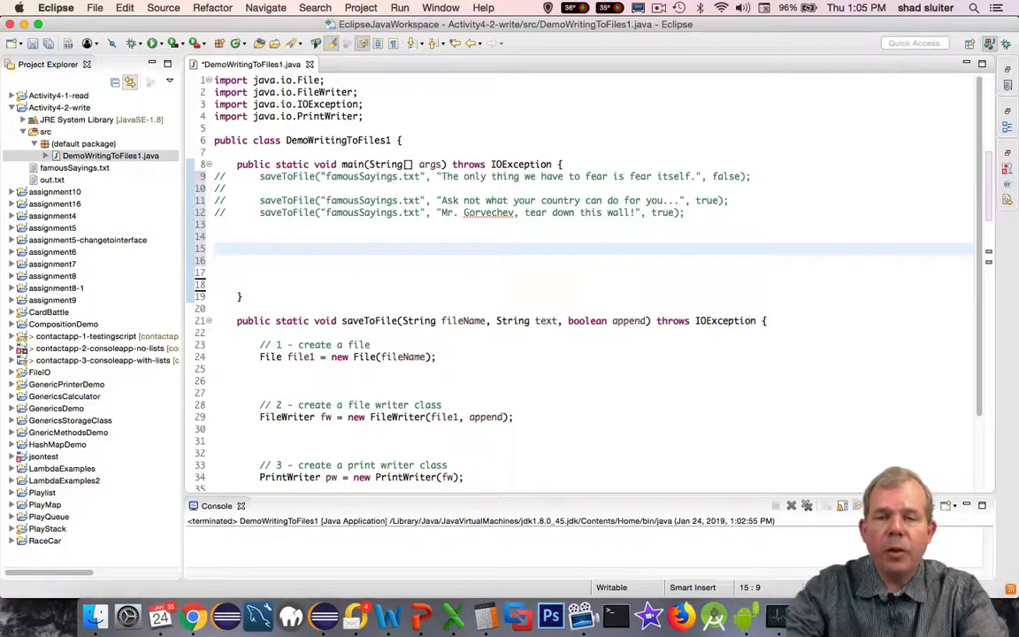
{"action": "left_click", "coordinate": [260, 249]}
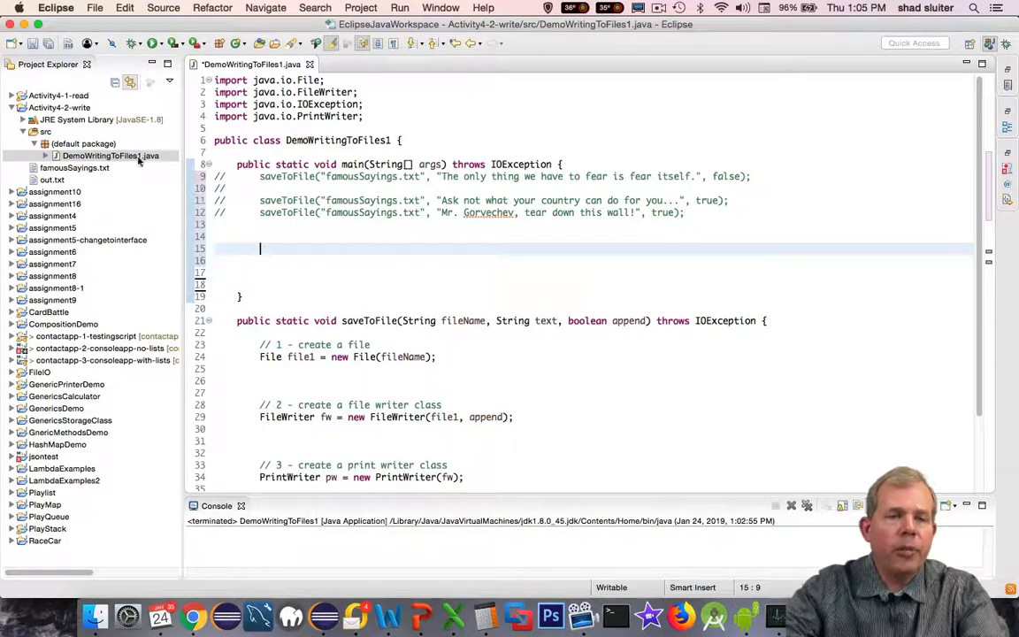
{"action": "left_click", "coordinate": [45, 131]}
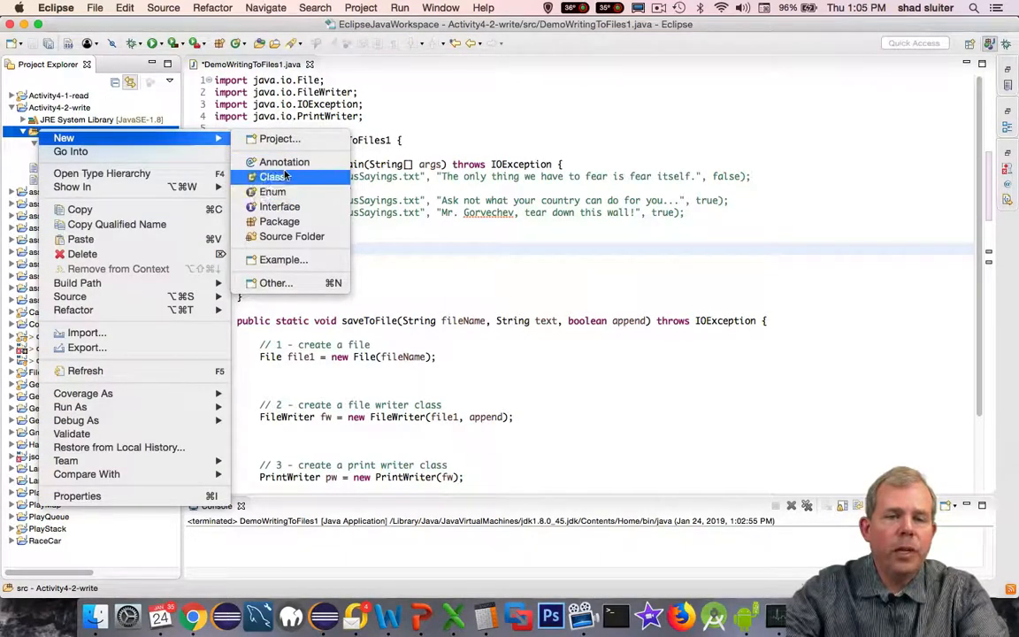
- Add a Car class in src with private year, make, model, odometer and engineSize fields
{"action": "left_click", "coordinate": [273, 176]}
{"action": "type", "text": "Car"}
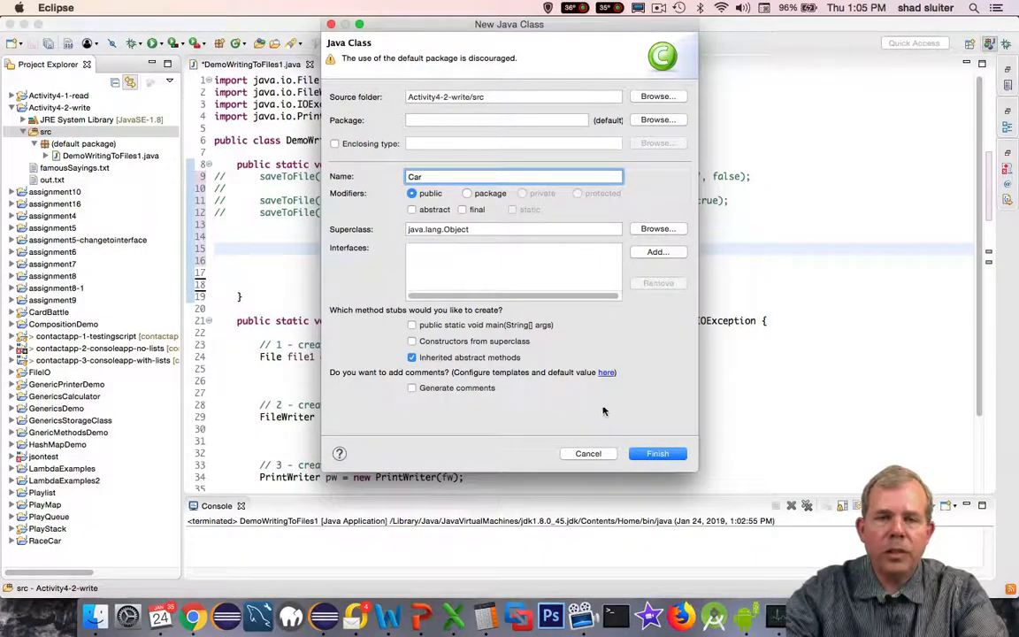
{"action": "left_click", "coordinate": [657, 453]}
{"action": "type", "text": "private String"}
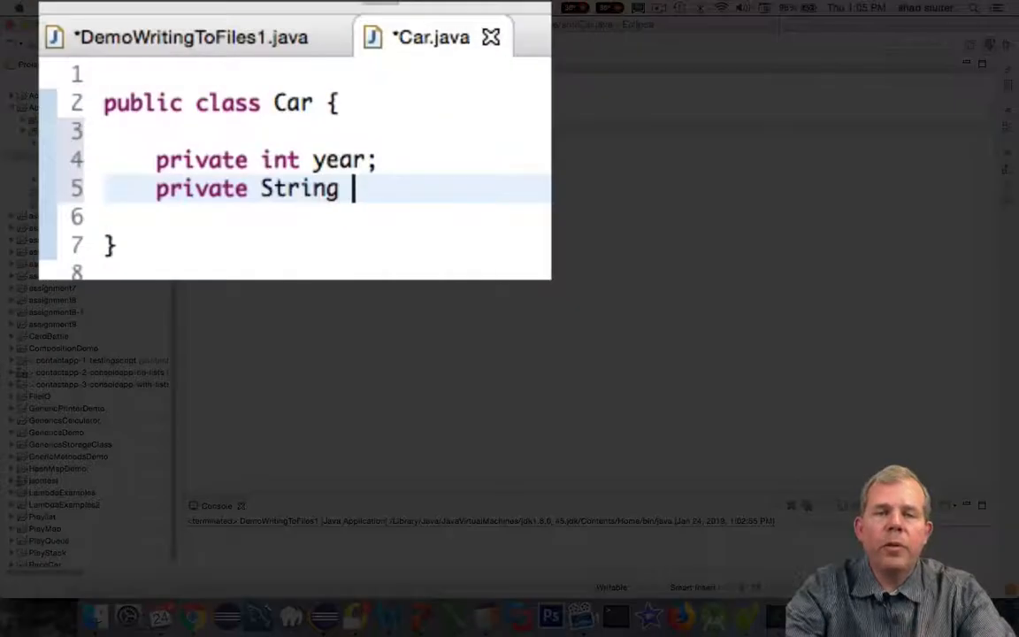
{"action": "type", "text": "make;"}
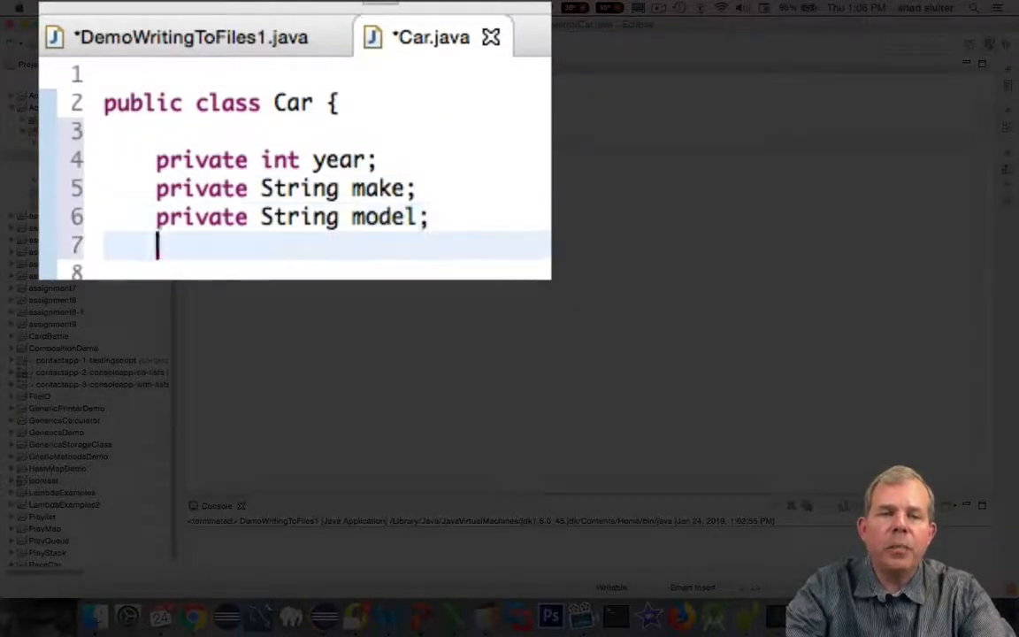
{"action": "type", "text": "private"}
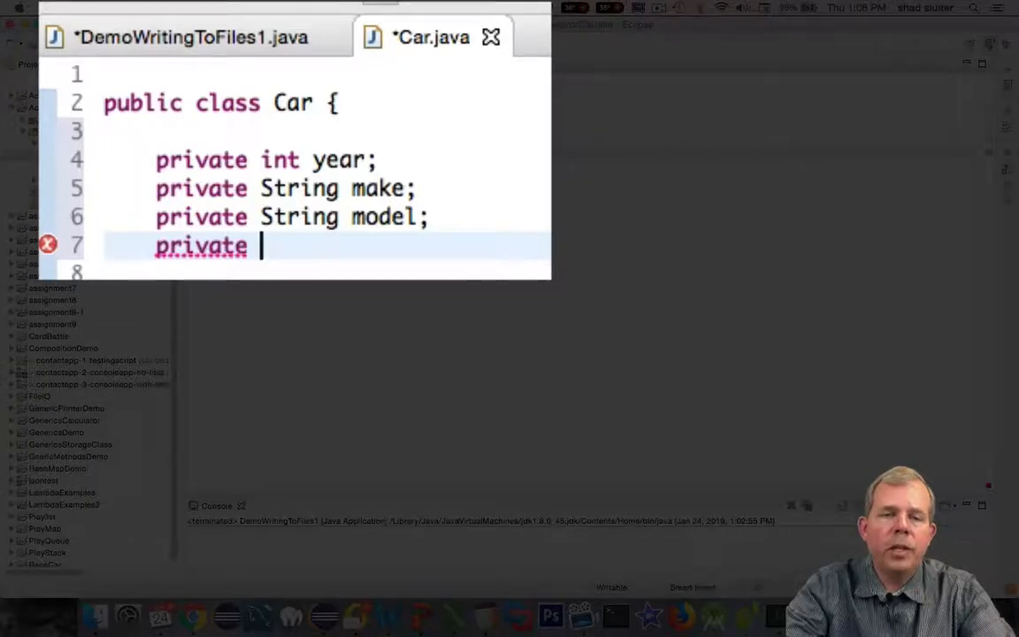
{"action": "type", "text": "int odo"}
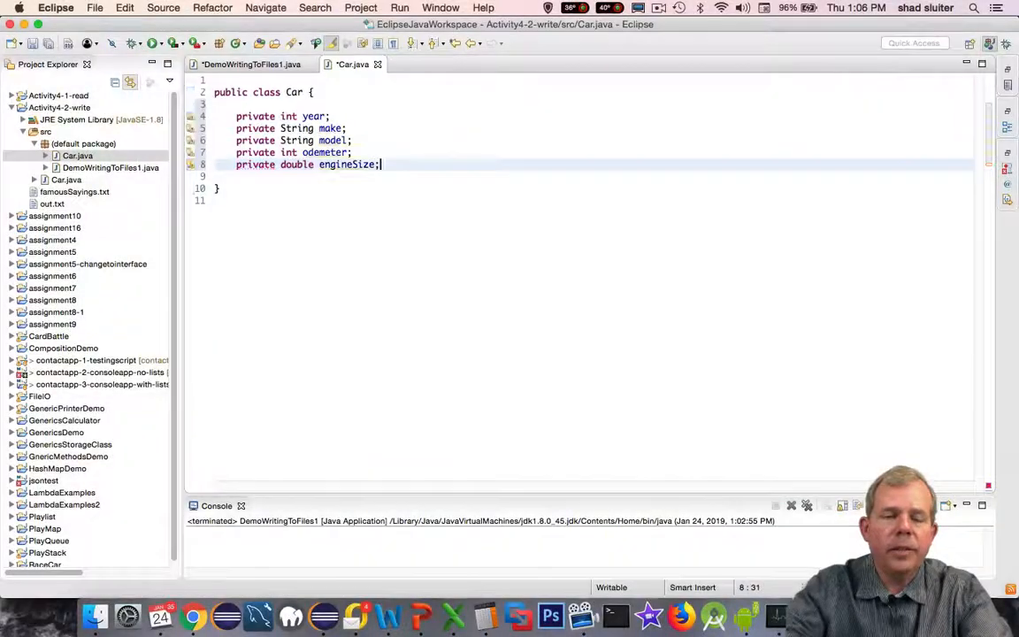
- Generate getters, setters and a five-field constructor for Car from the Source menu
{"action": "right_click", "coordinate": [345, 164]}
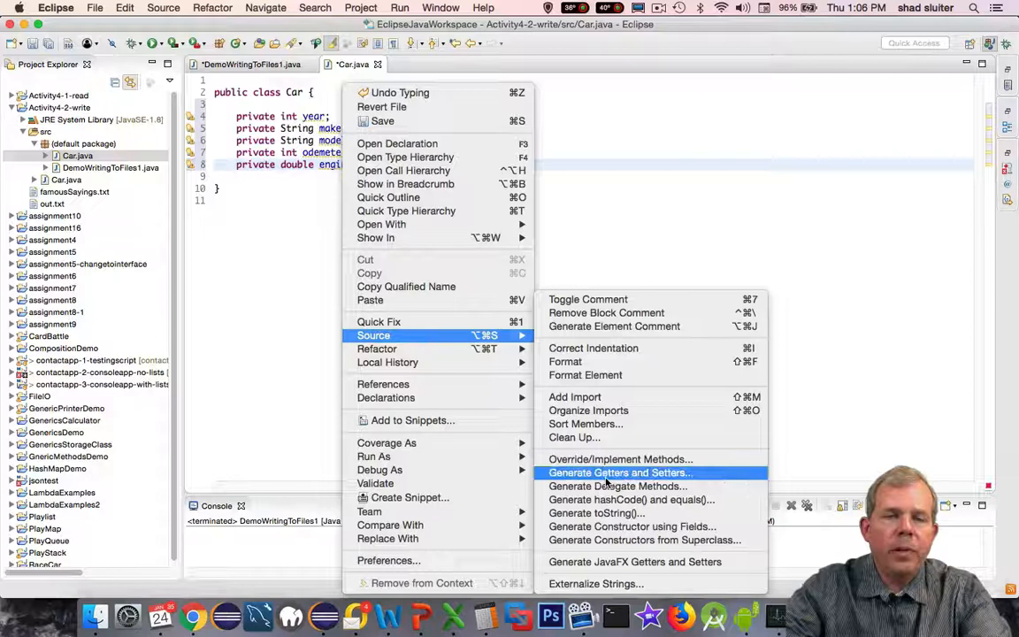
{"action": "left_click", "coordinate": [620, 472]}
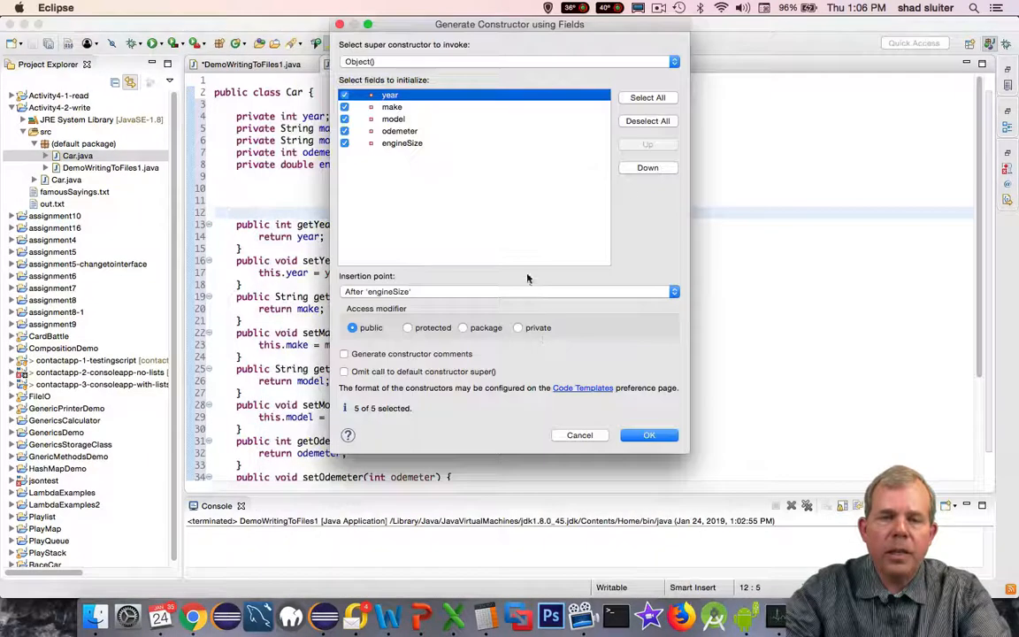
{"action": "left_click", "coordinate": [648, 434]}
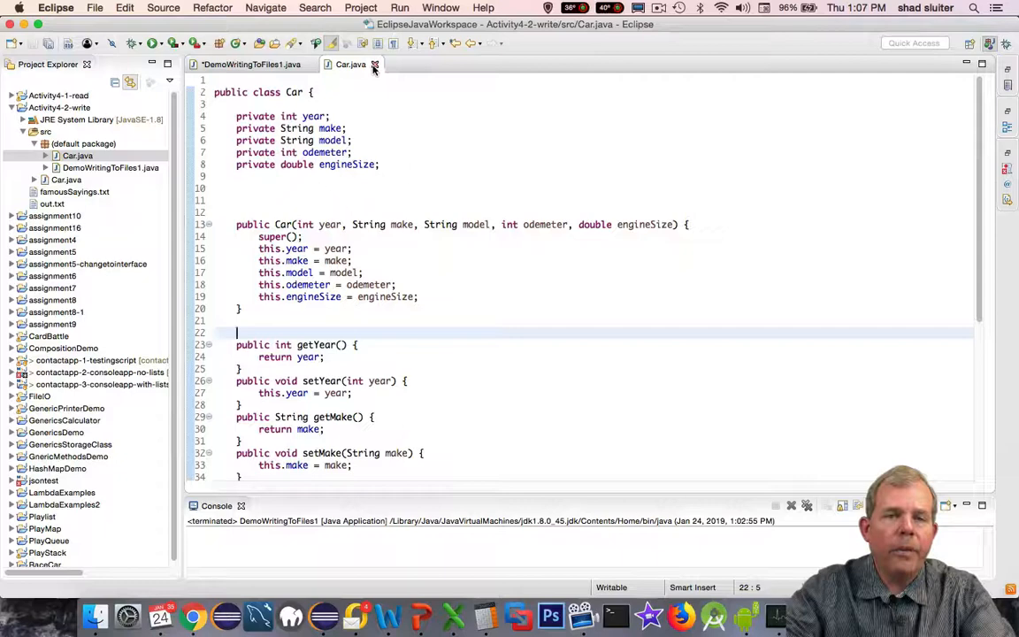
- Close Car.java and construct c1–c4: Ford Mustang, Chevy Camero, Ford Probe, Ford Focus
{"action": "left_click", "coordinate": [250, 64]}
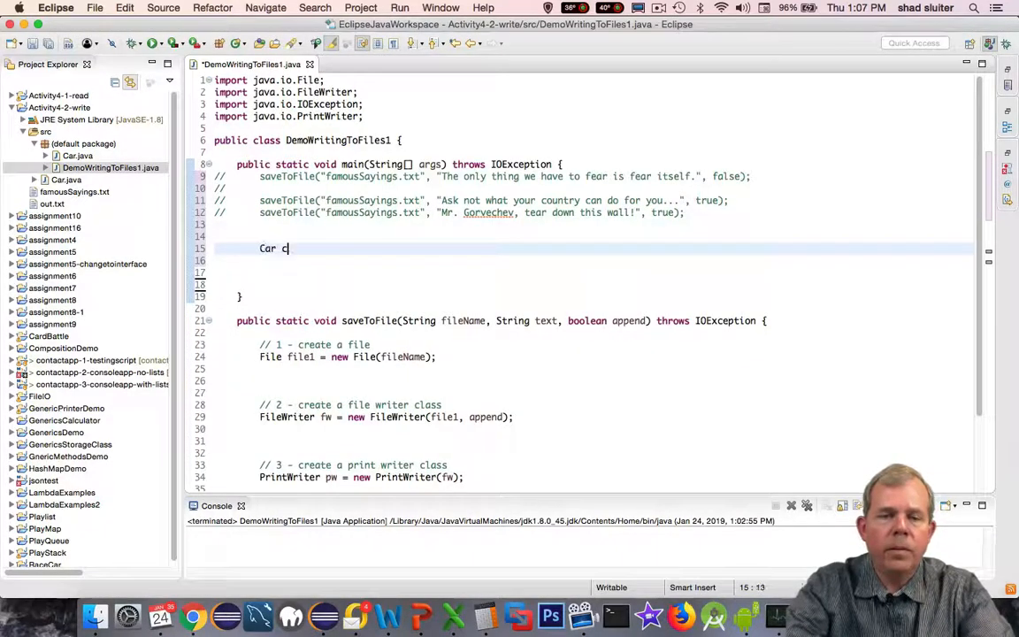
{"action": "type", "text": "1 = new Car"}
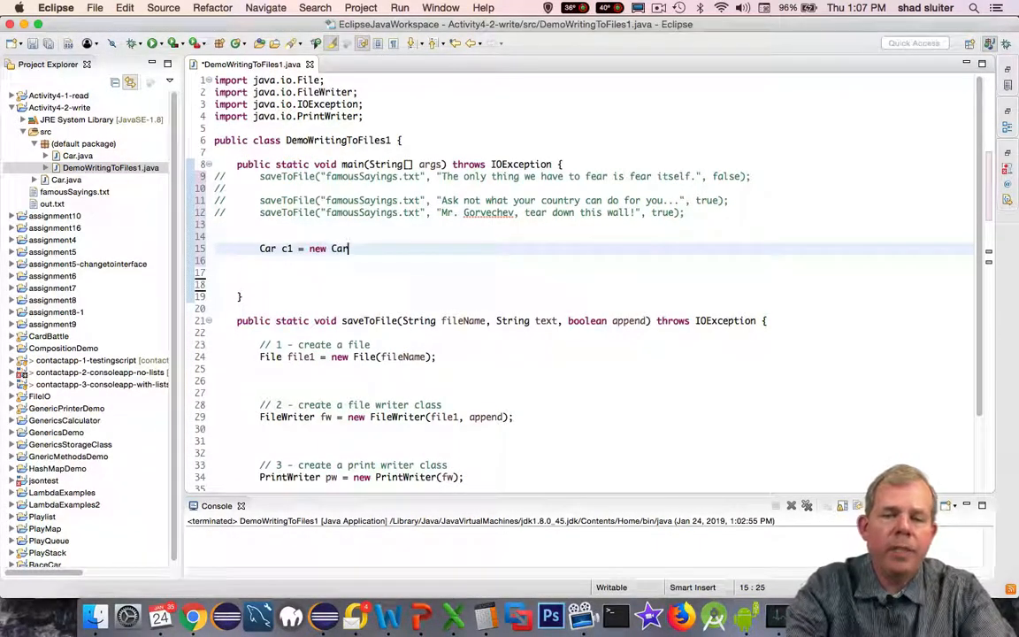
{"action": "type", "text": "(2019,)"}
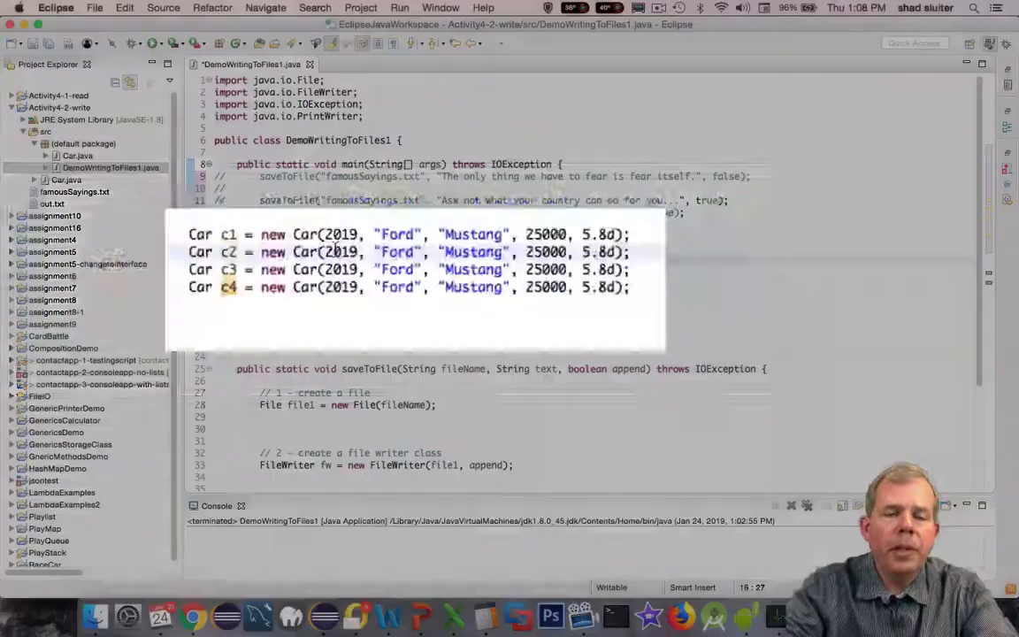
{"action": "type", "text": "Chevy"}
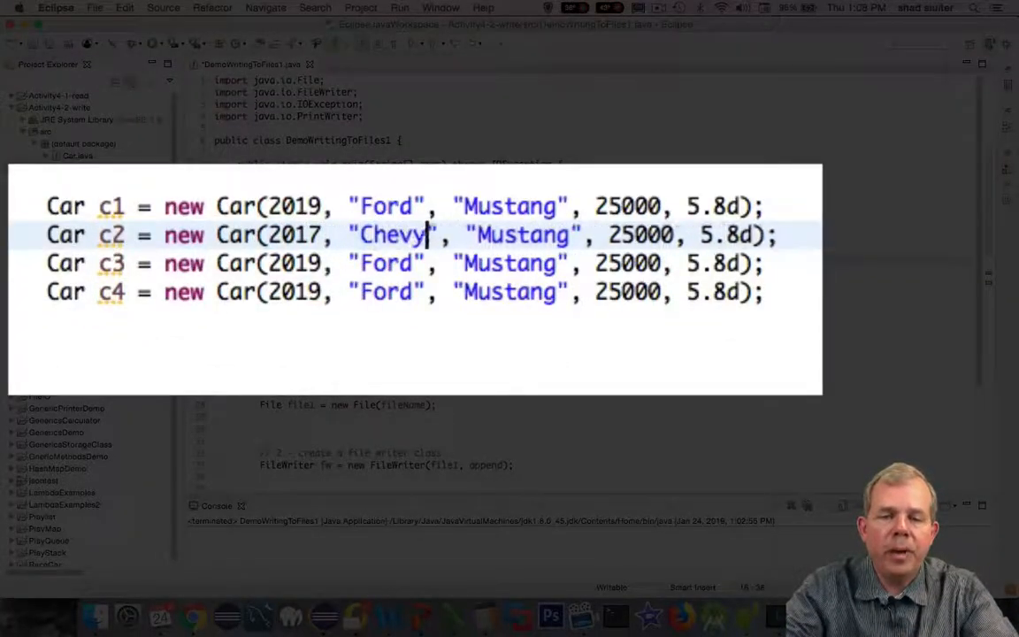
{"action": "type", "text": "Camero"}
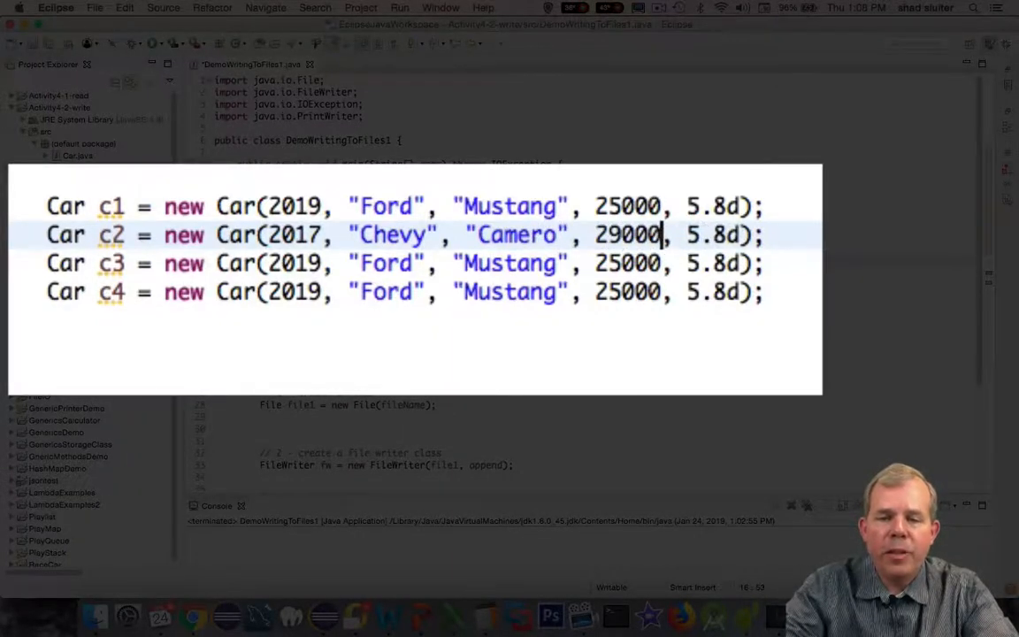
{"action": "type", "text": "4.7"}
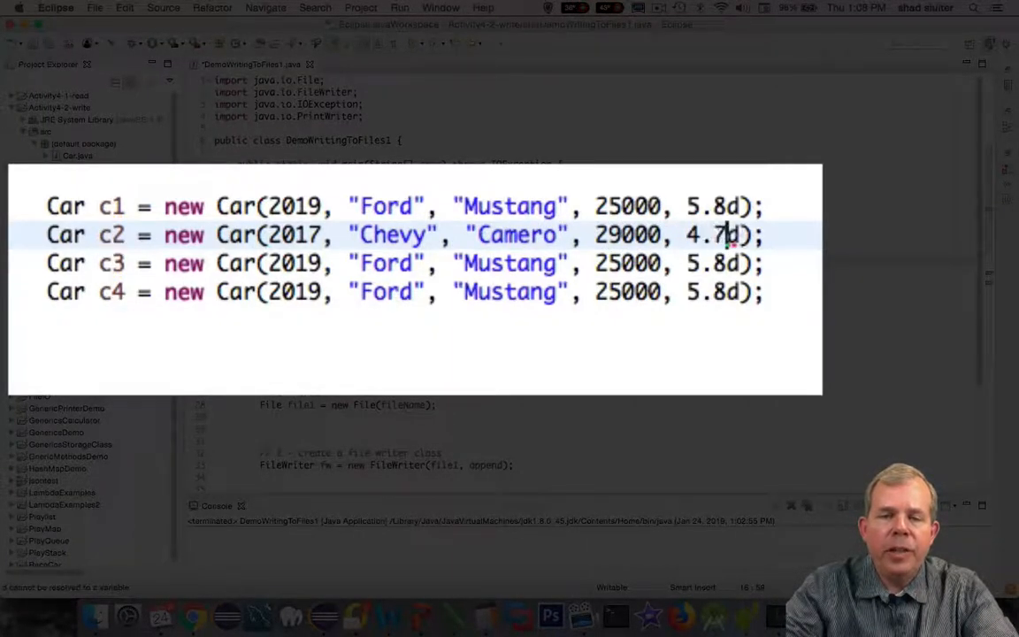
{"action": "left_click", "coordinate": [301, 262]}
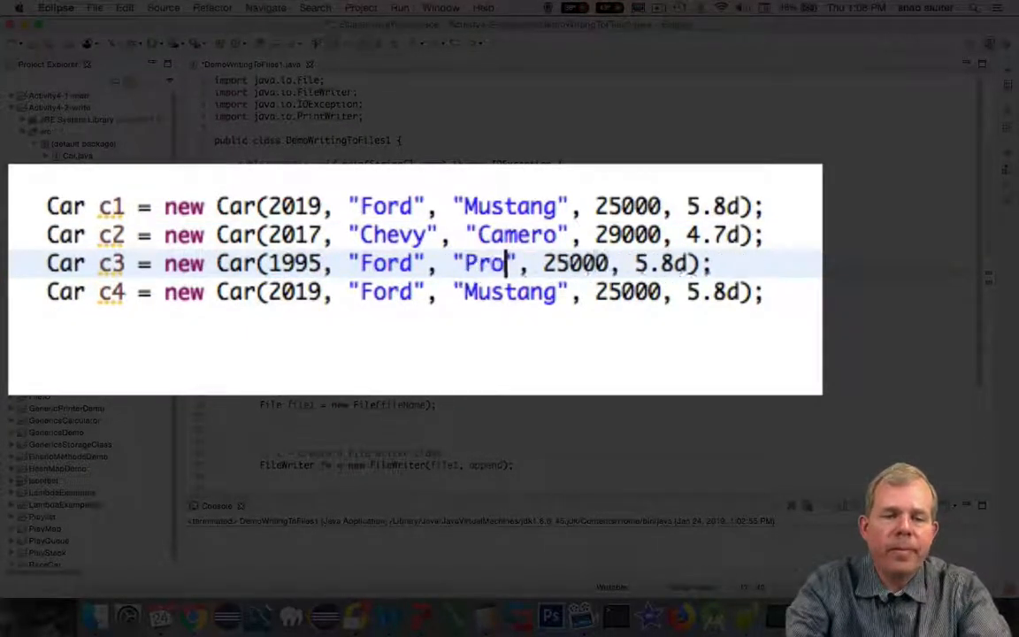
{"action": "type", "text": "be\" 2"}
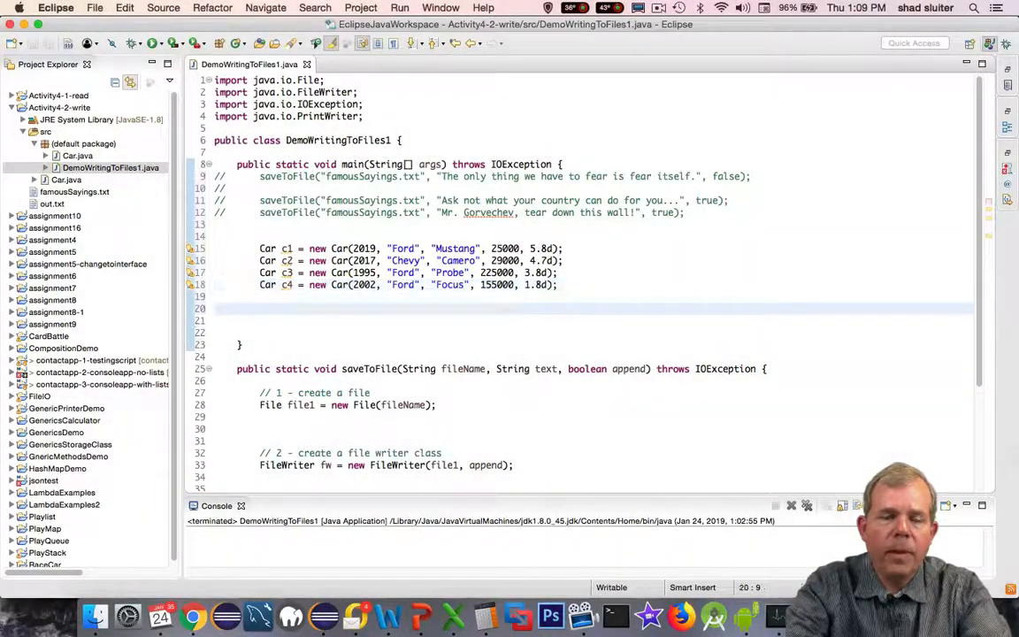
- Declare a four-element Car array carsArray and assign c1 through c4 to slots 0–3
{"action": "type", "text": "Cars"}
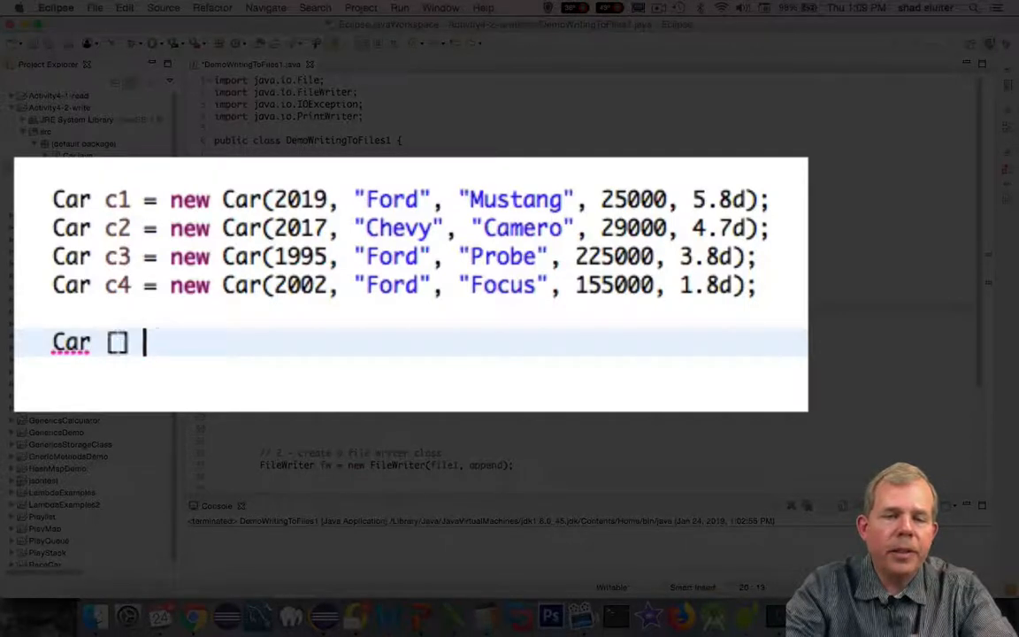
{"action": "type", "text": "carsArray ="}
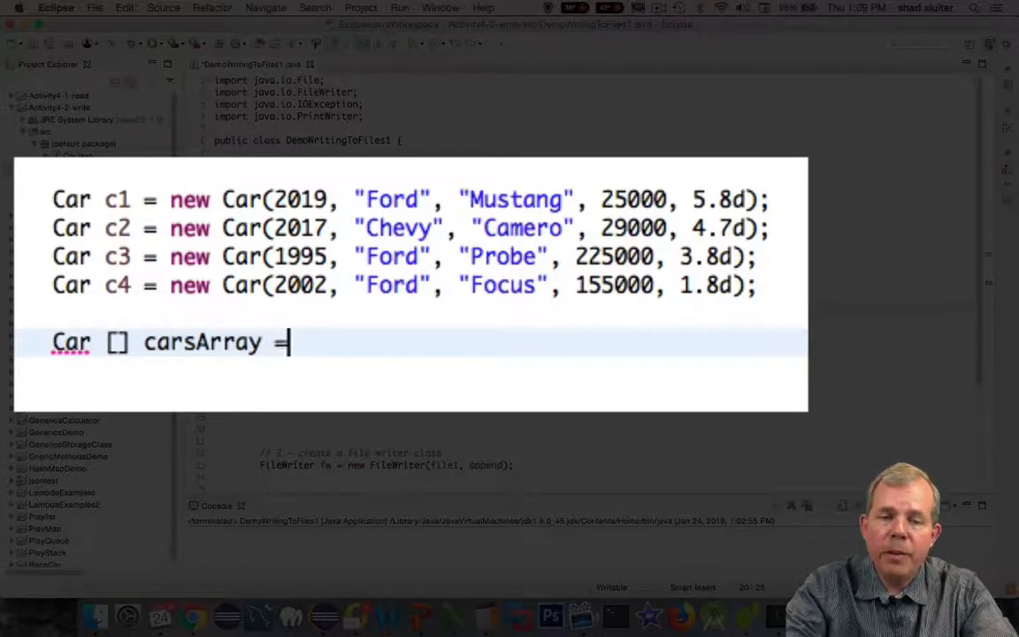
{"action": "type", "text": "new Car[4];"}
{"action": "type", "text": "carsArray"}
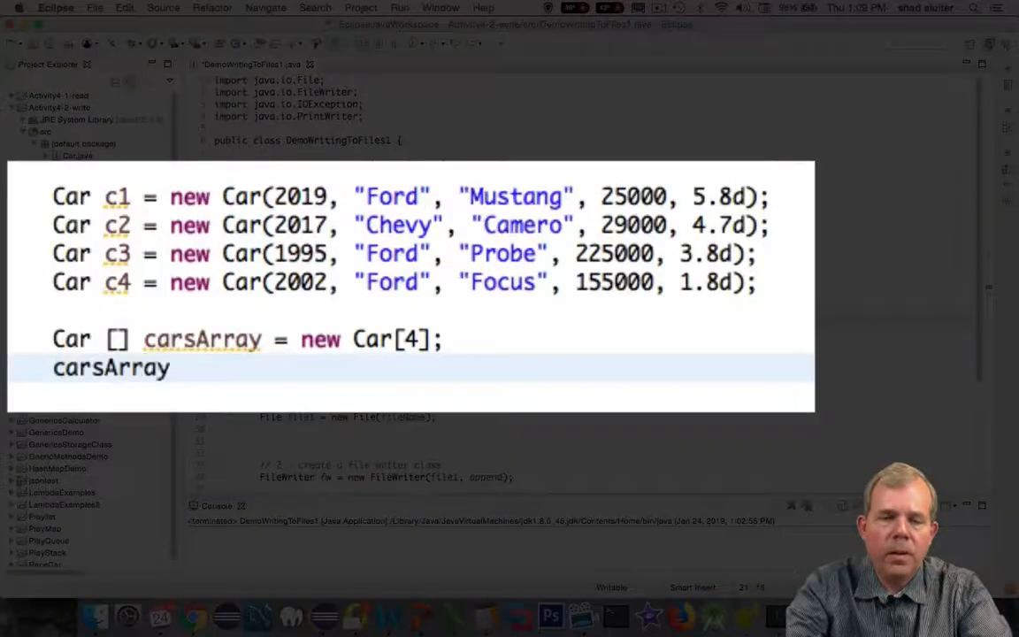
{"action": "type", "text": "[0] = c1;"}
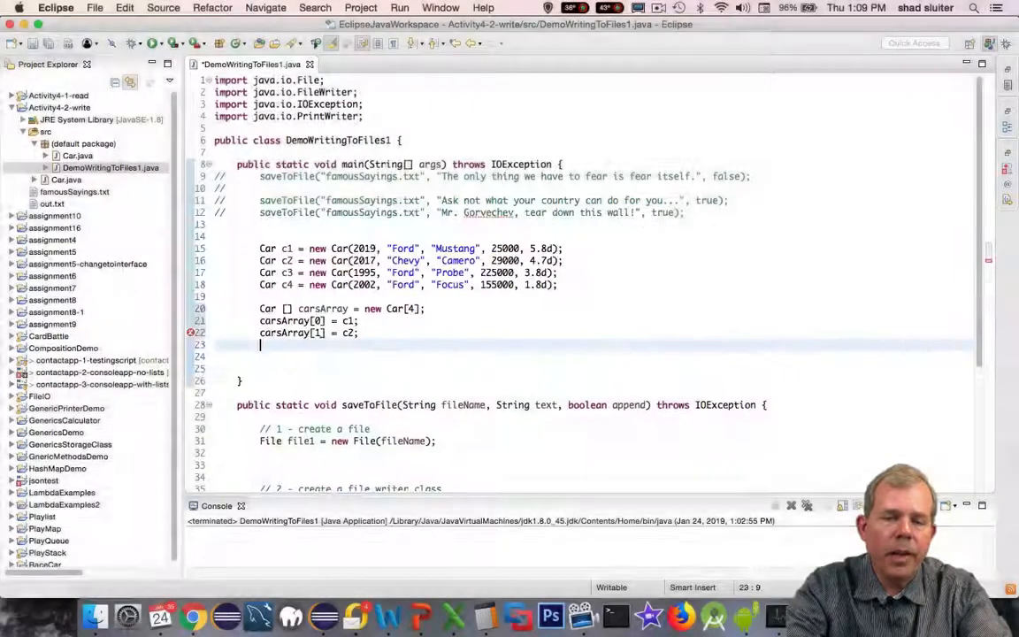
{"action": "type", "text": "carsArray[2] = c3;"}
{"action": "left_click", "coordinate": [593, 356]}
{"action": "type", "text": "carsArray[3] ="}
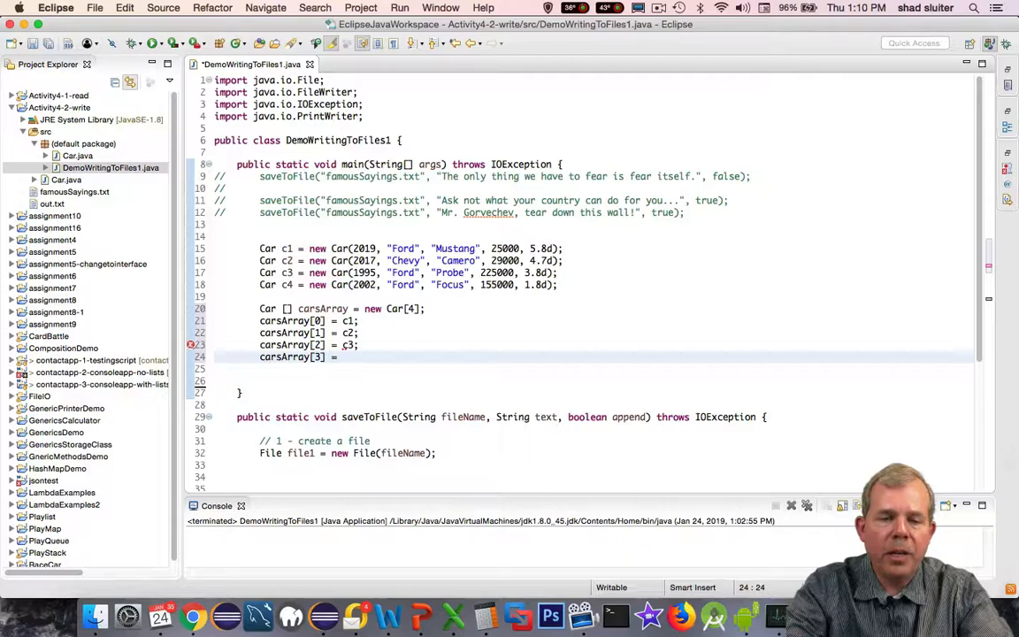
{"action": "type", "text": "c4;"}
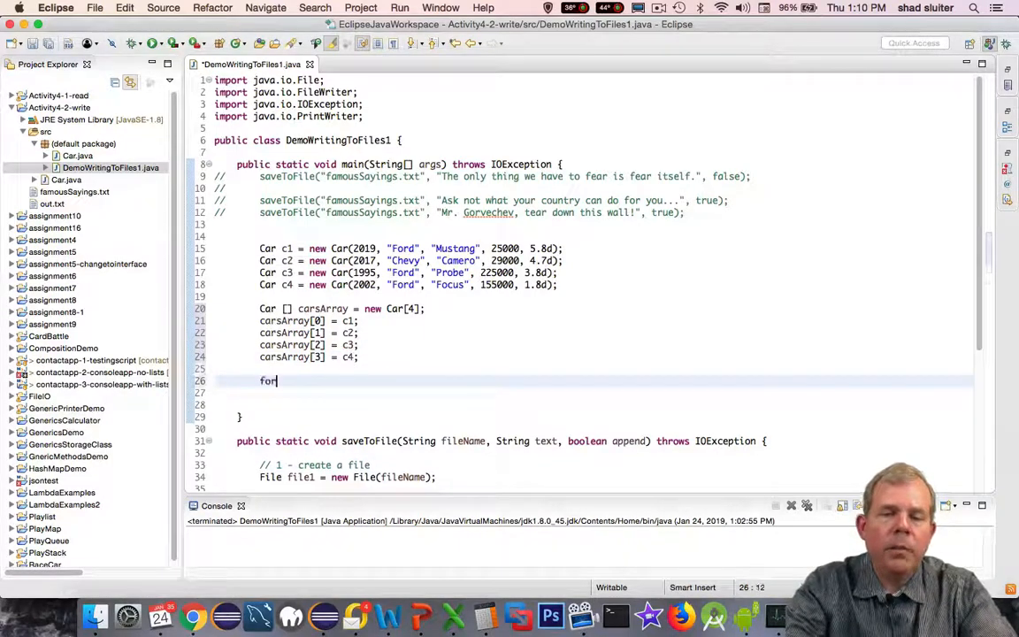
- Loop over carsArray.length, building outputText from each car's getters joined with pipes
{"action": "type", "text": "(int i = 0; i <"}
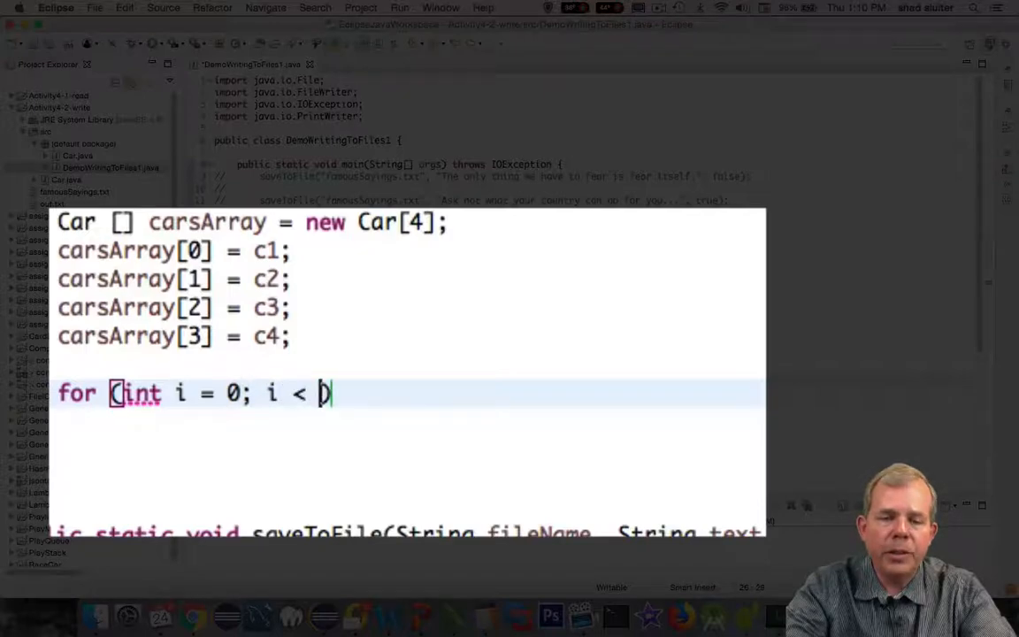
{"action": "type", "text": "carsArray.length; i++"}
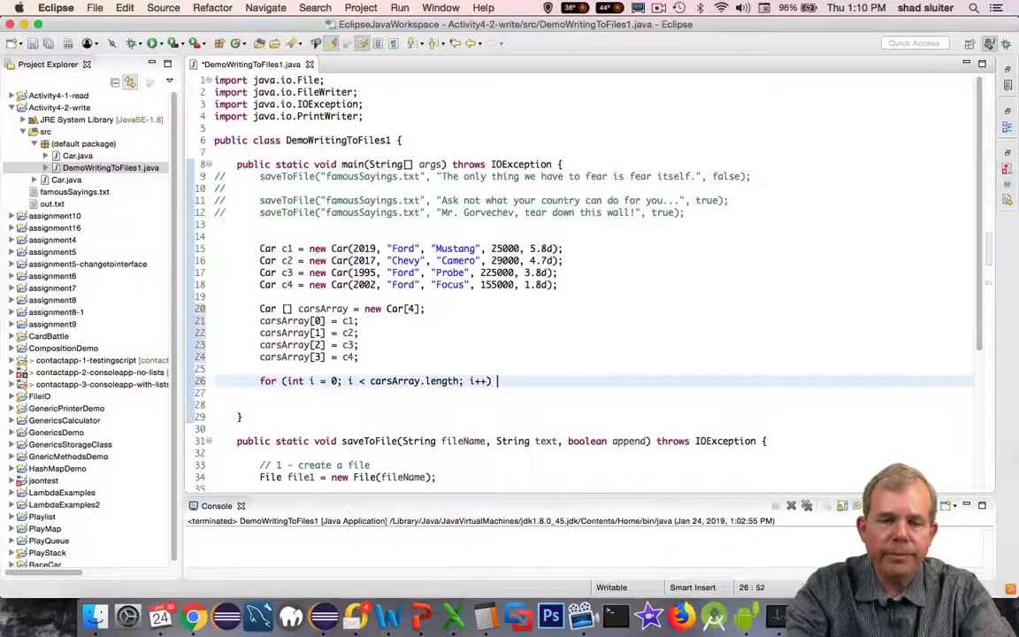
{"action": "type", "text": "{"}
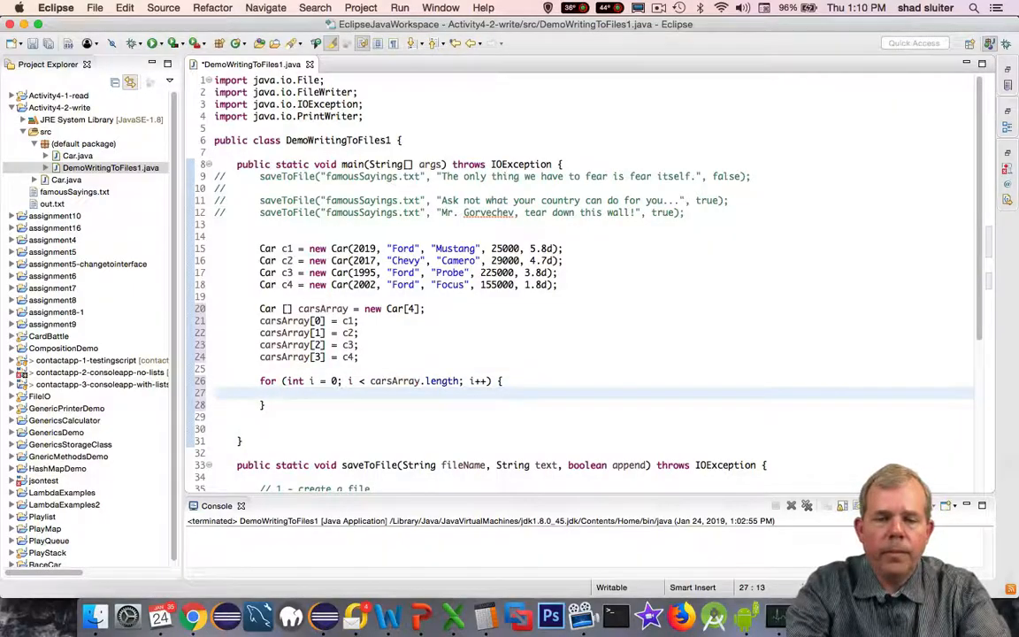
{"action": "type", "text": "String outputText = carsArray[i].getYear() + \"|\" + carsarray"}
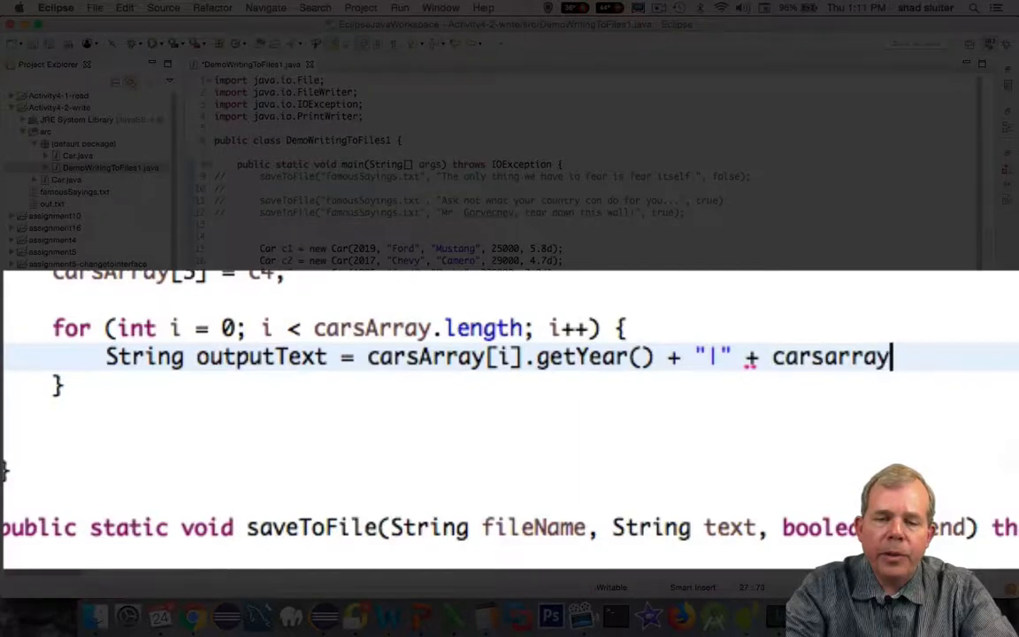
{"action": "type", "text": "[i].get"}
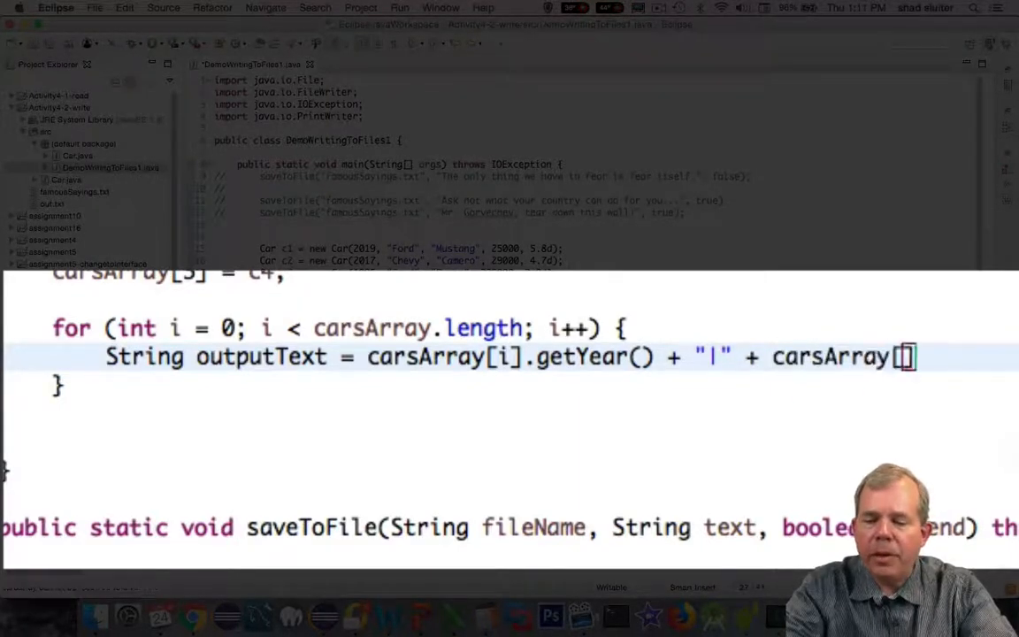
{"action": "type", "text": "i].getMake() + \"|\" + carsArra"}
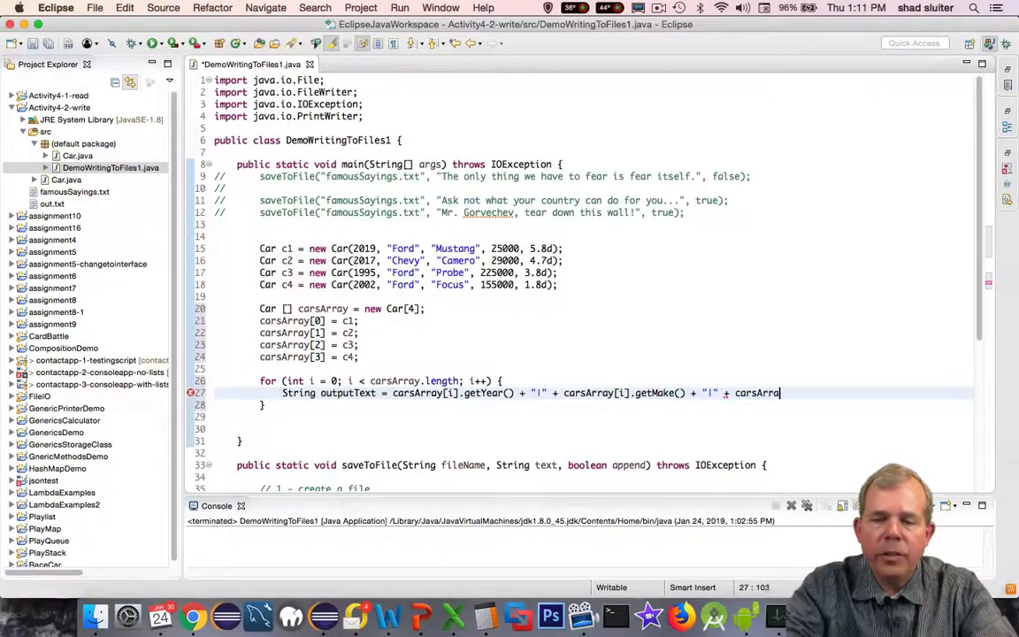
{"action": "type", "text": ".getModel() + \"|\" + carsArray[]"}
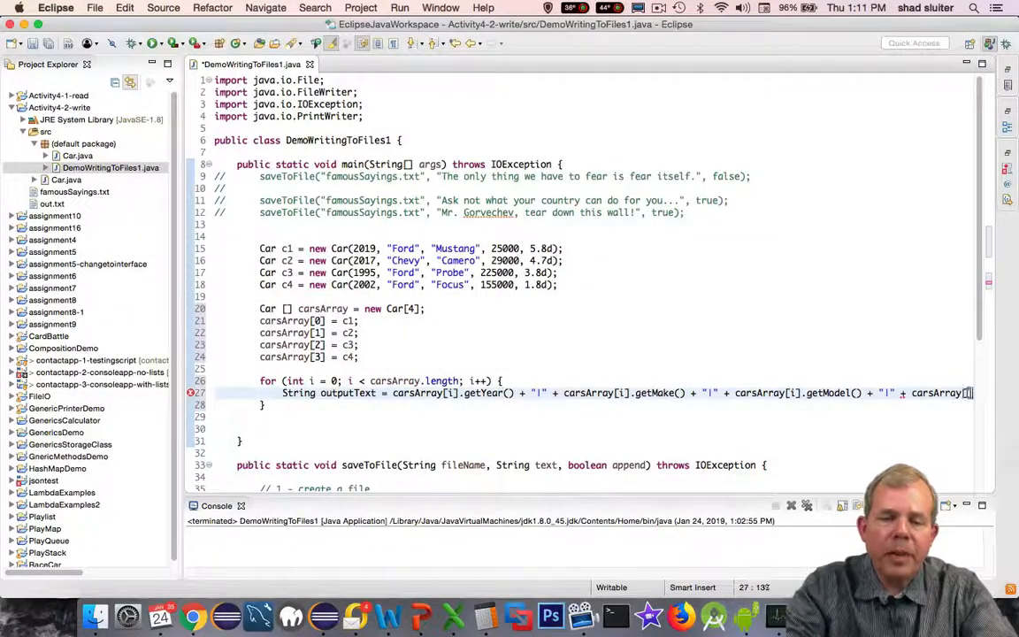
{"action": "type", "text": "ge"}
{"action": "type", "text": "p"}
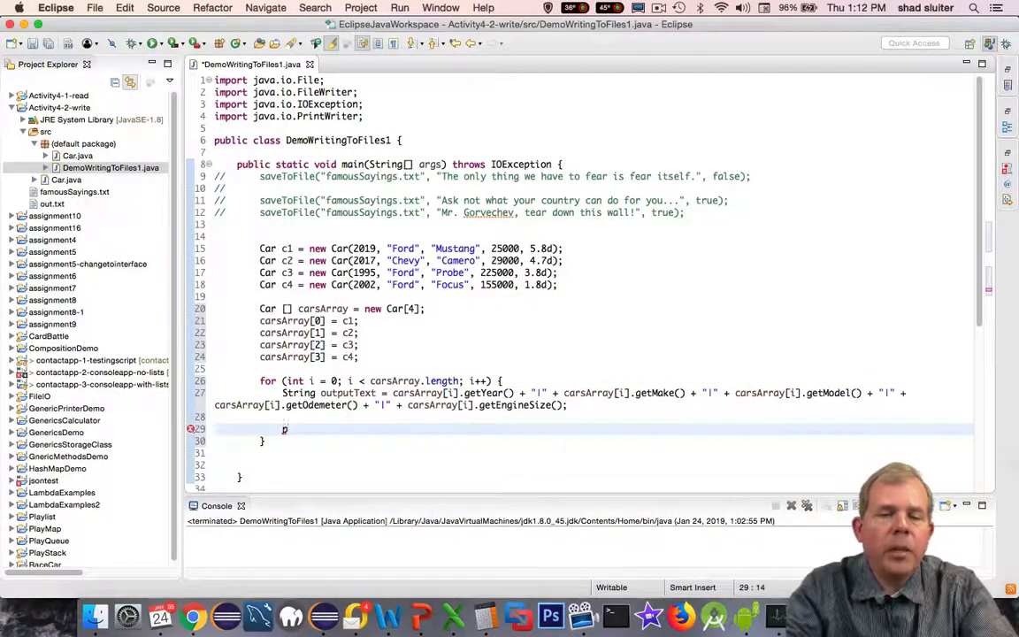
- Add saveToFile("carsList.txt", outputText, true); inside the loop to append each record
{"action": "key", "text": "backspace"}
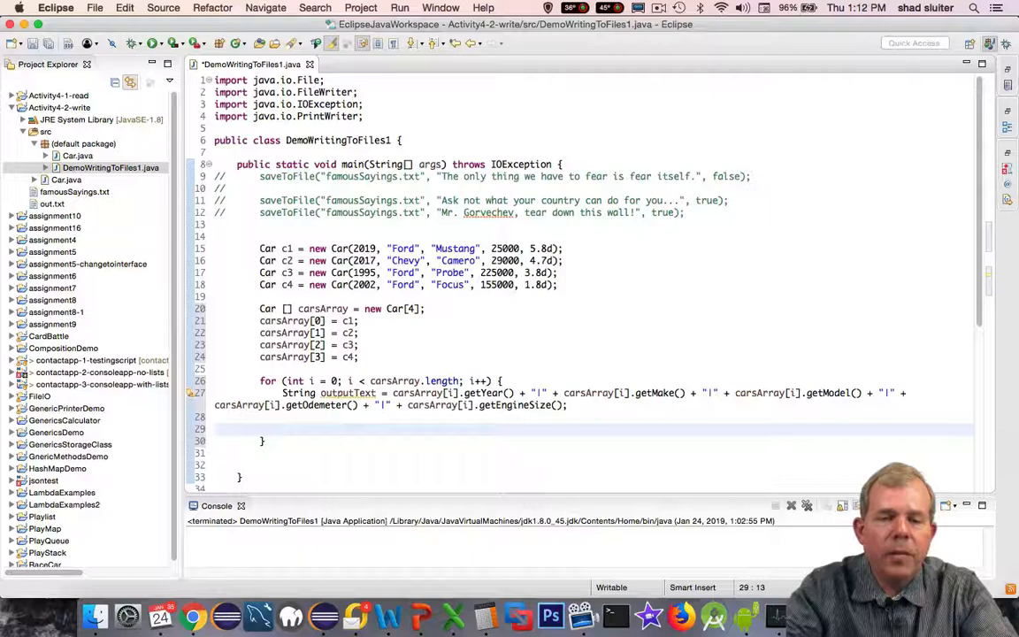
{"action": "type", "text": "sav"}
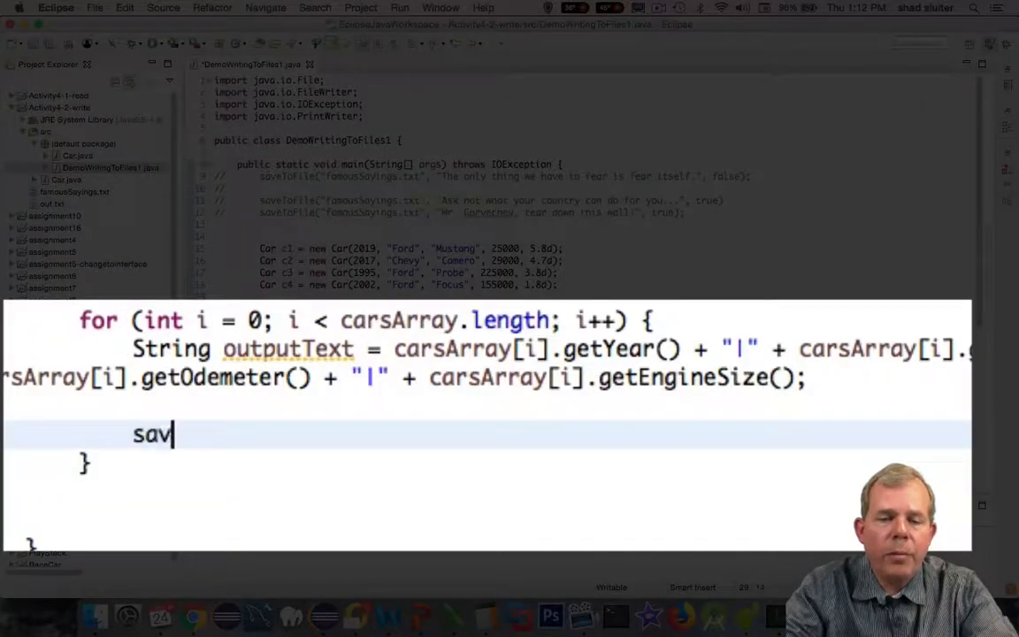
{"action": "type", "text": "eTofile"}
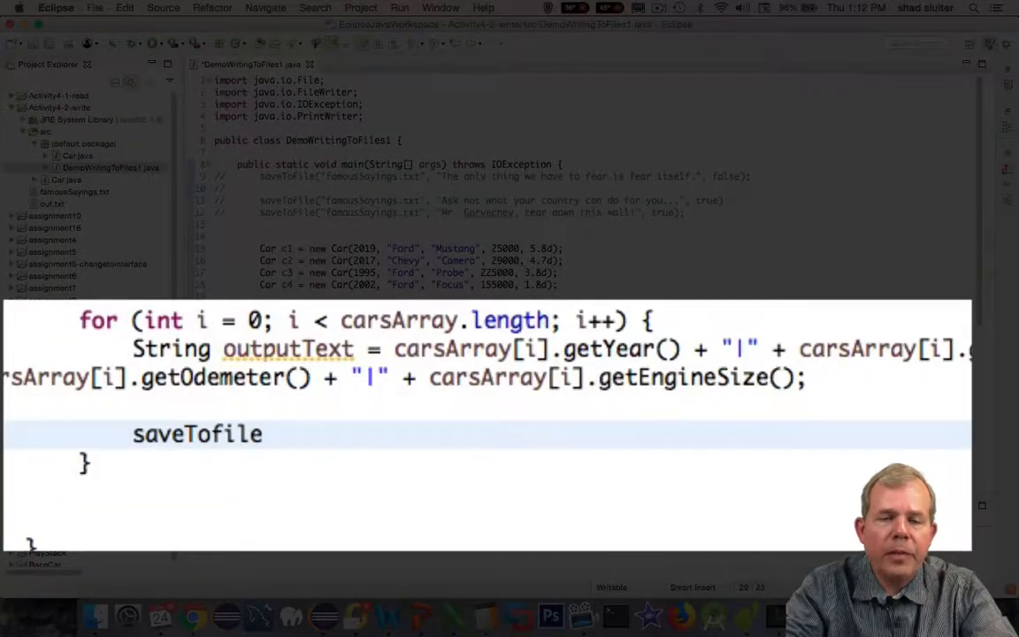
{"action": "type", "text": "(\"cars\""}
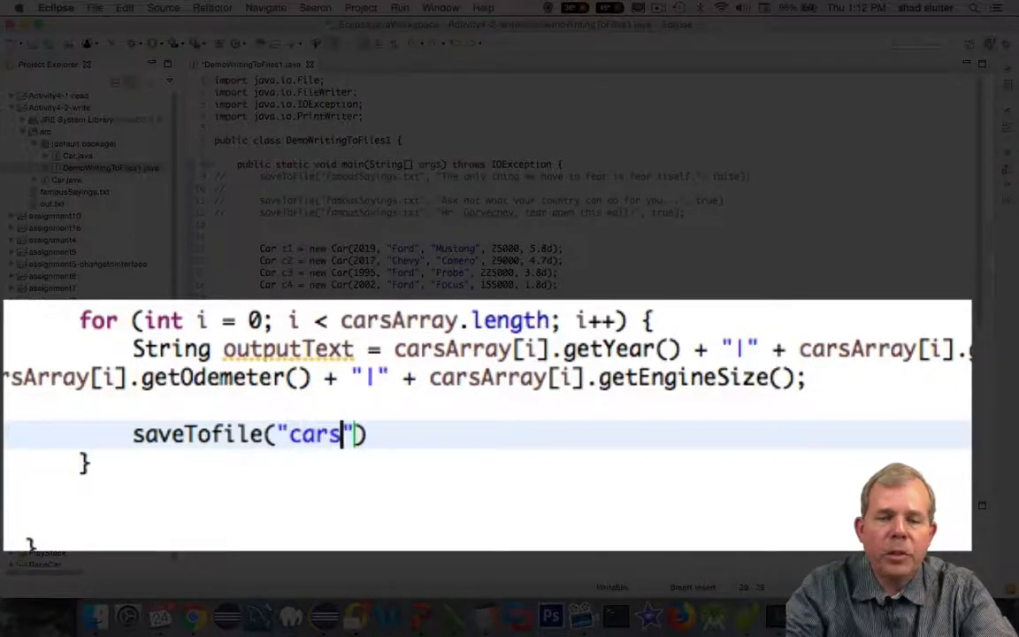
{"action": "type", "text": "List.txt"}
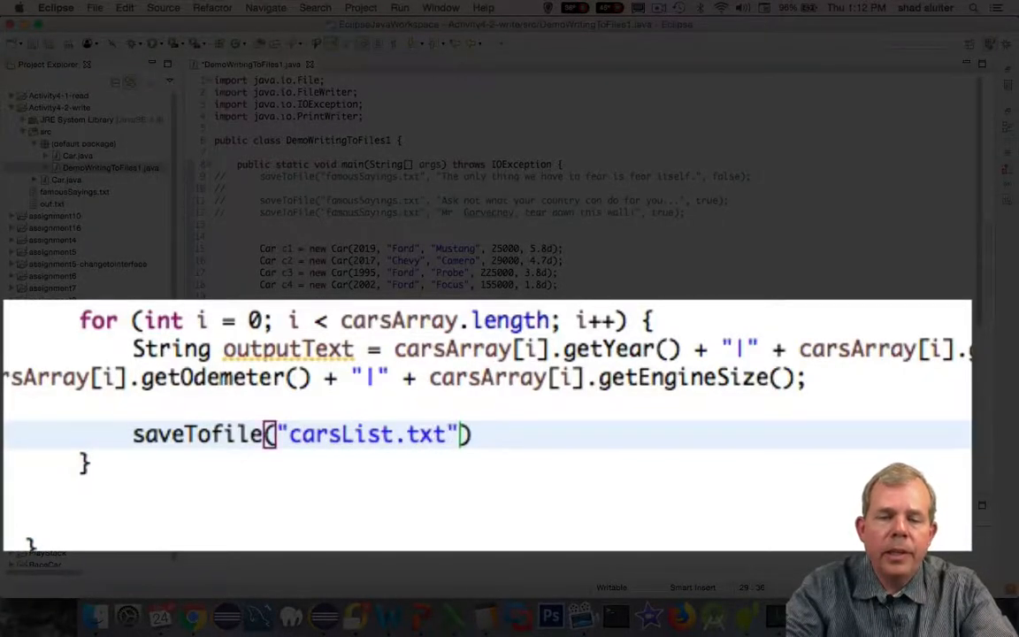
{"action": "type", "text": ", outputText,"}
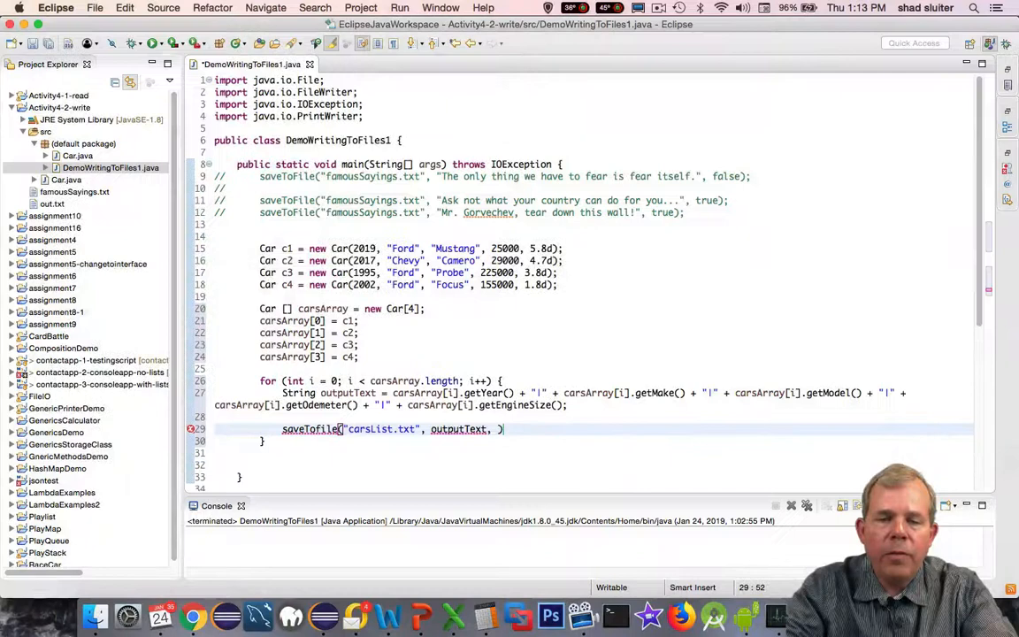
{"action": "type", "text": "true"}
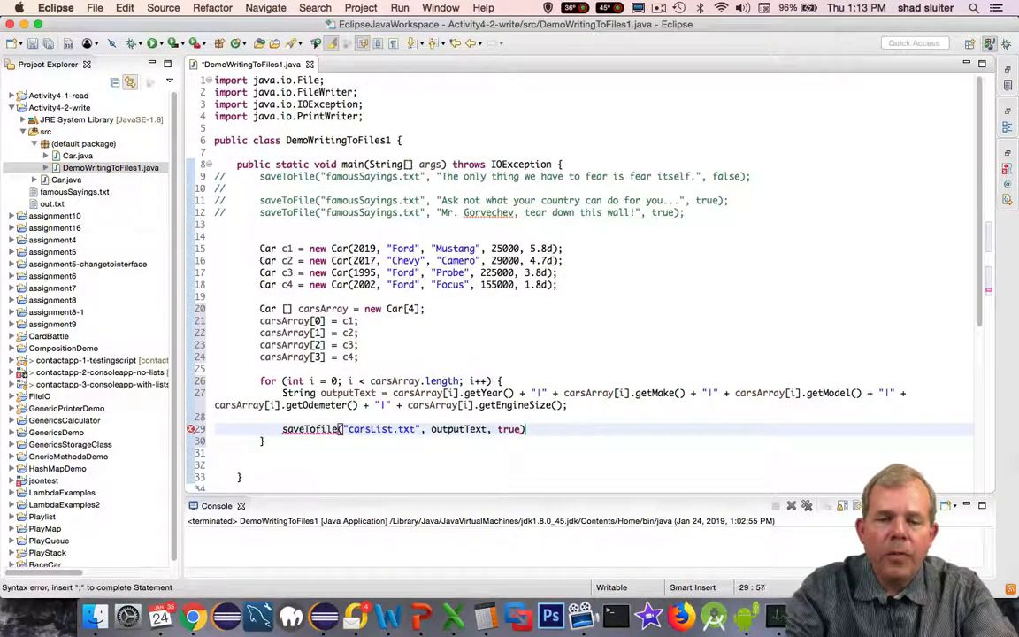
{"action": "type", "text": ";"}
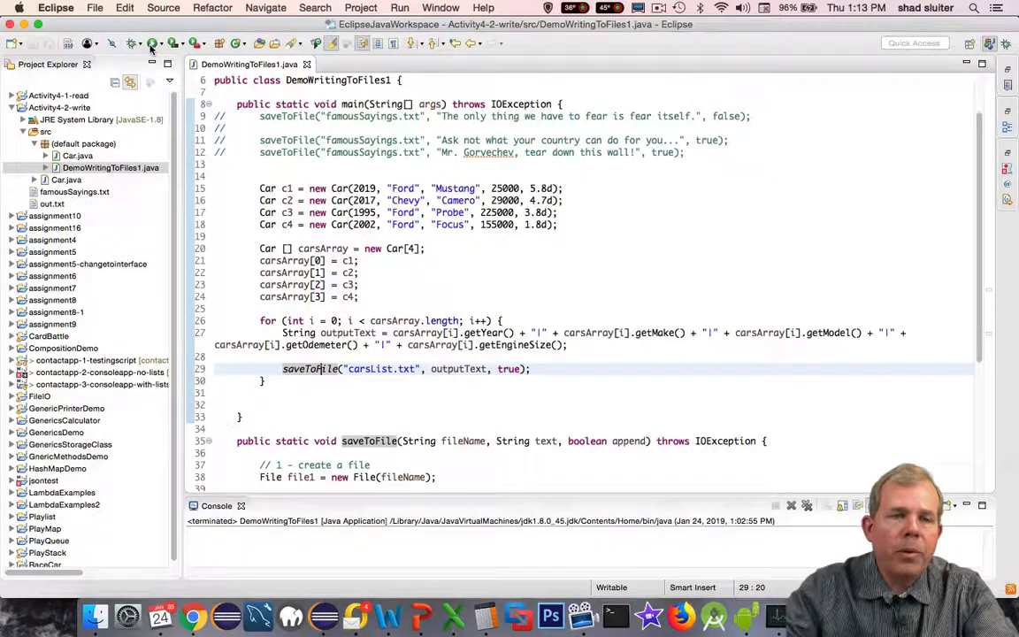
- Run the program, refresh the Activity4-2-write project, and open the new carsList.txt
{"action": "left_click", "coordinate": [151, 42]}
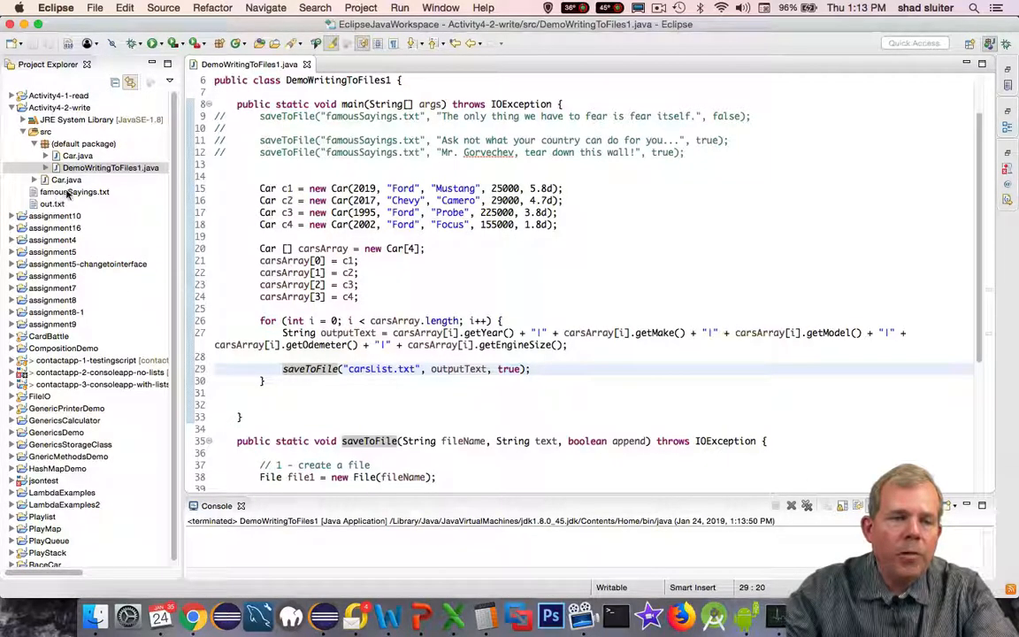
{"action": "left_click", "coordinate": [60, 107]}
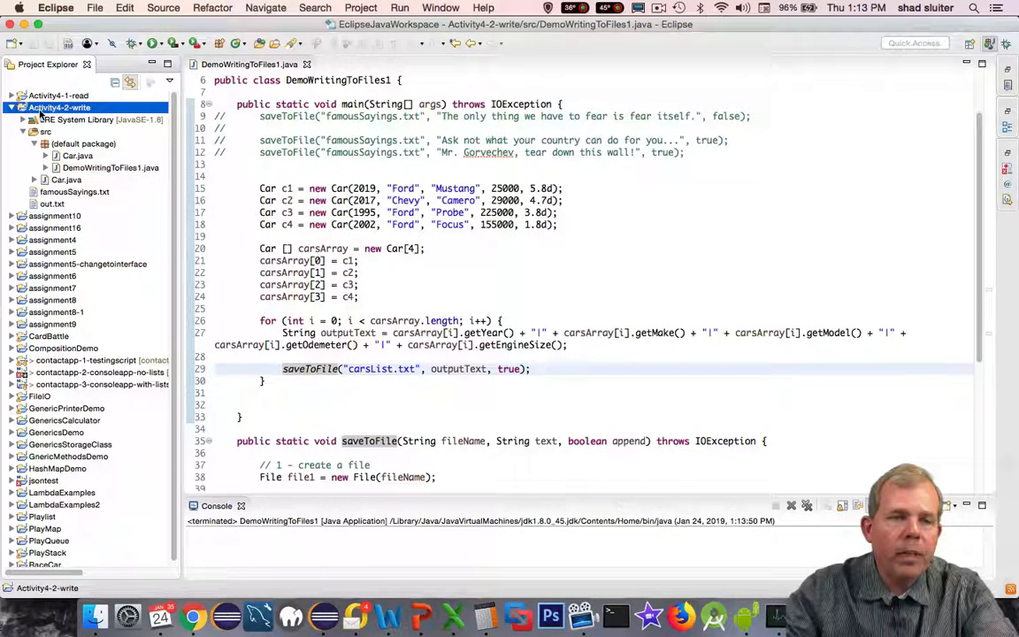
{"action": "right_click", "coordinate": [59, 107]}
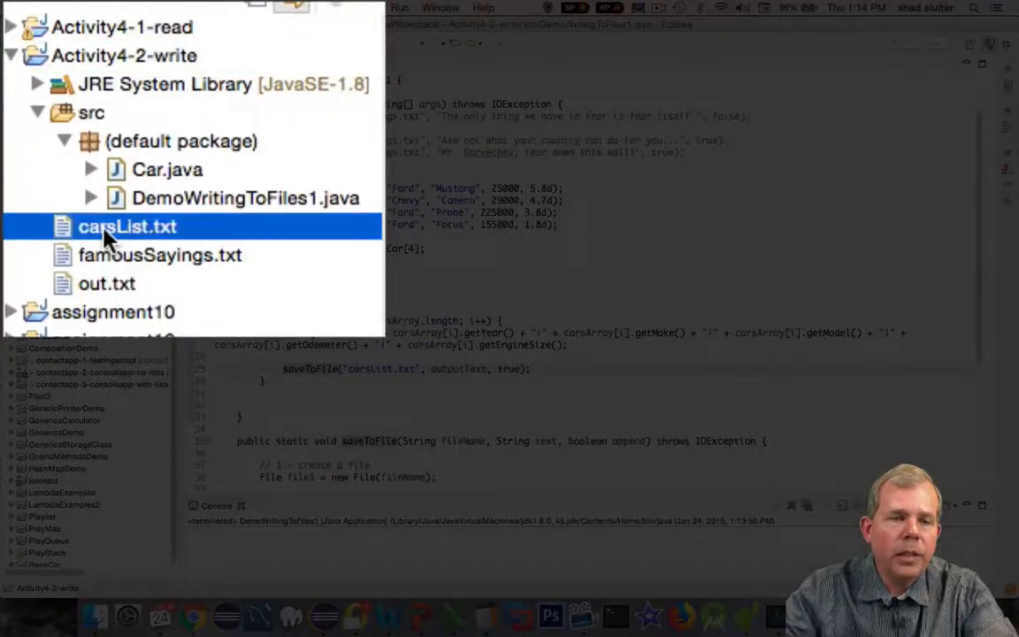
{"action": "double_click", "coordinate": [127, 226]}
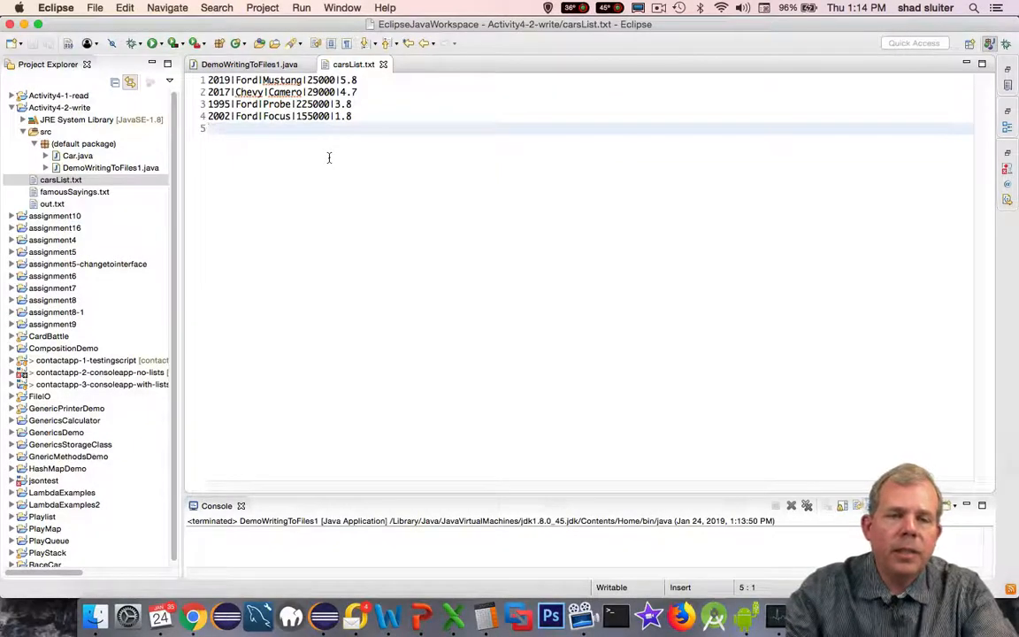
- Return to the DemoWritingToFiles1.java tab after reviewing the four car records
{"action": "left_click", "coordinate": [249, 64]}
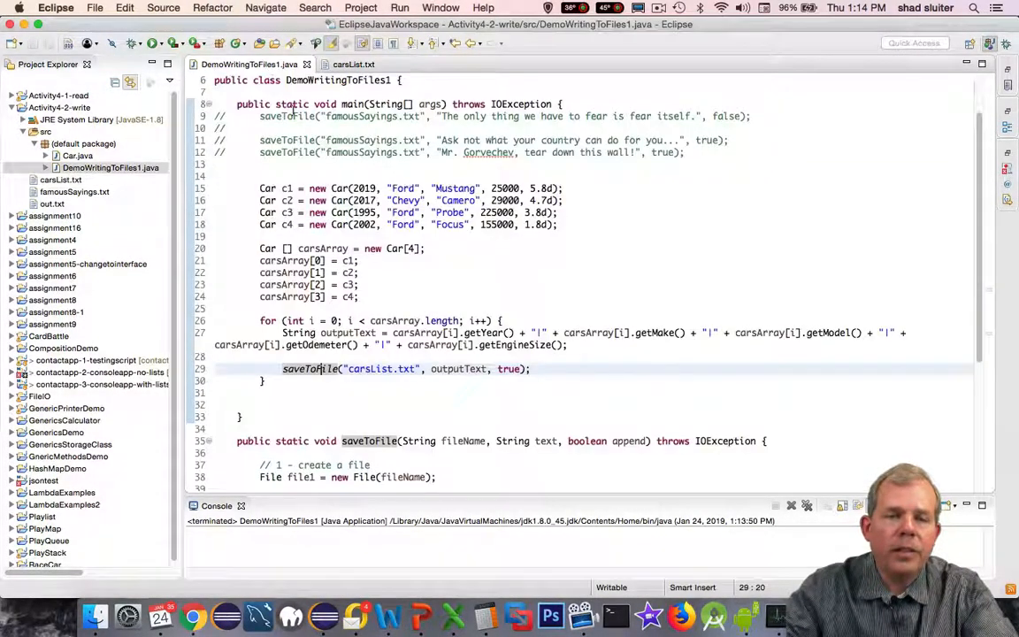